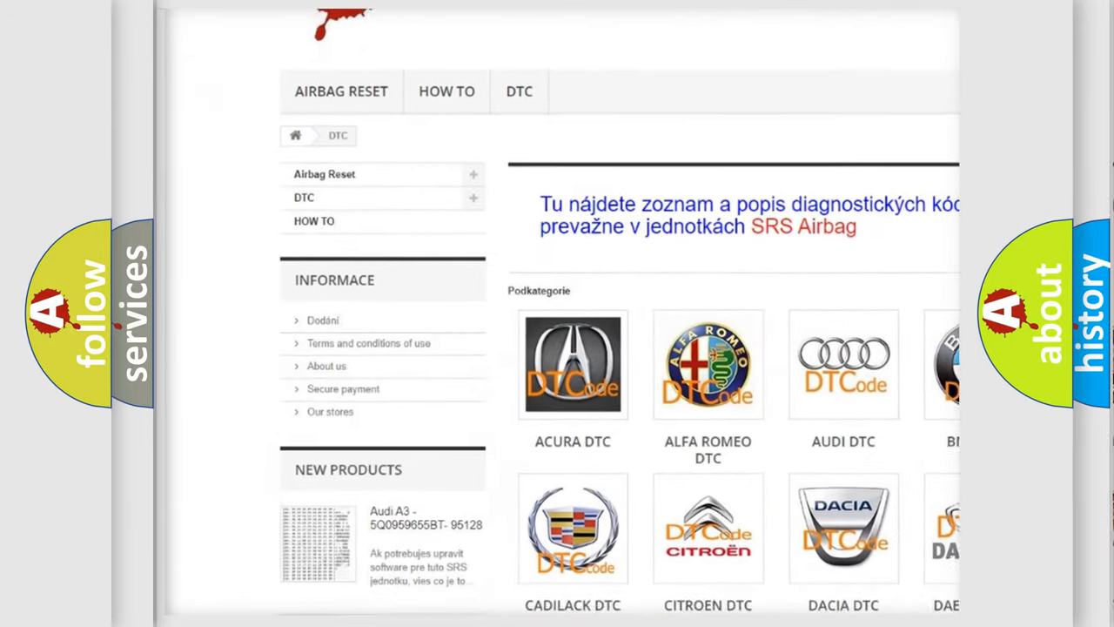
pyautogui.scroll(-3)
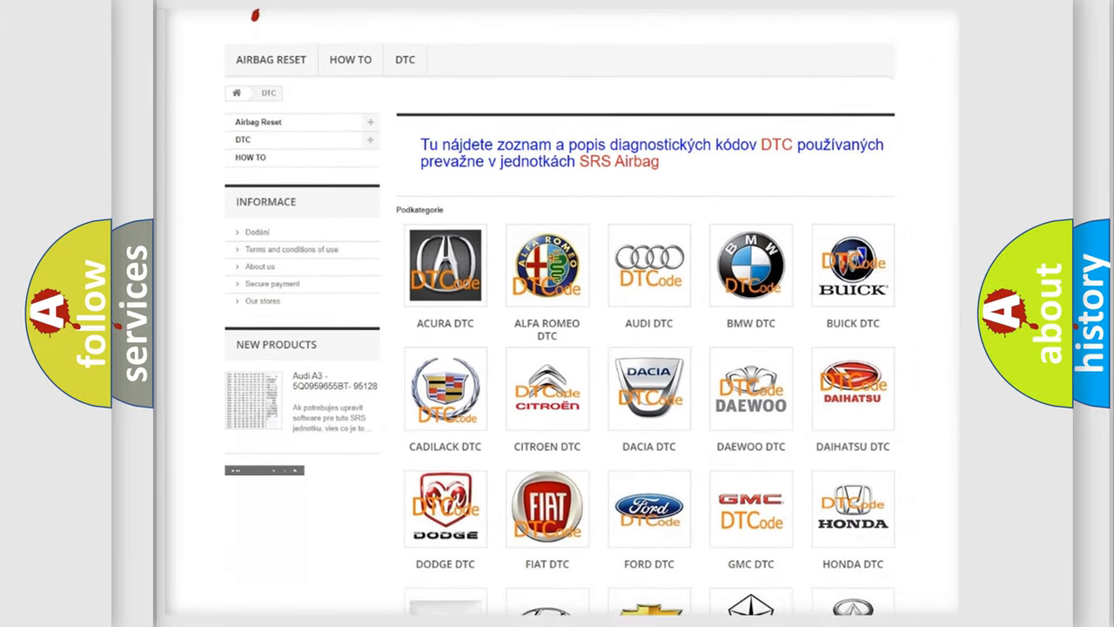
pyautogui.scroll(-3)
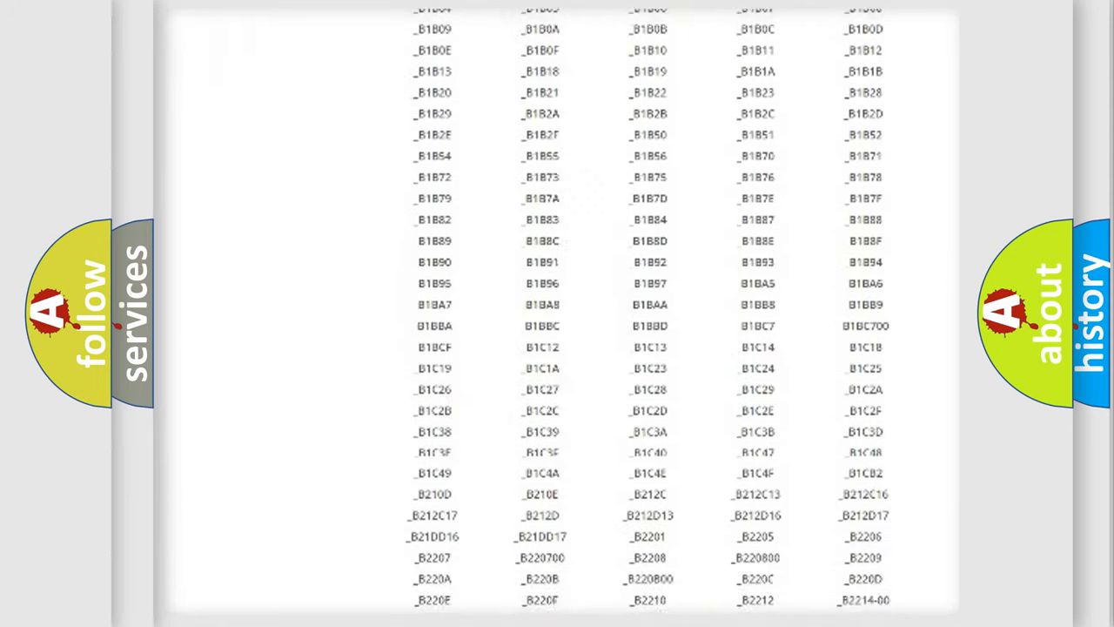
pyautogui.scroll(-3)
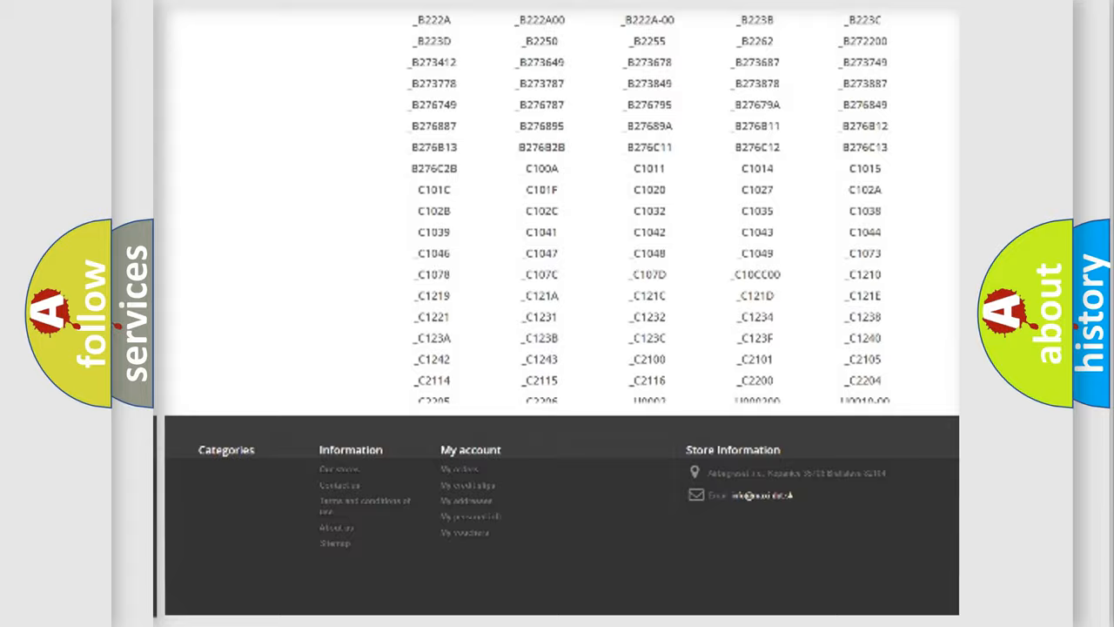